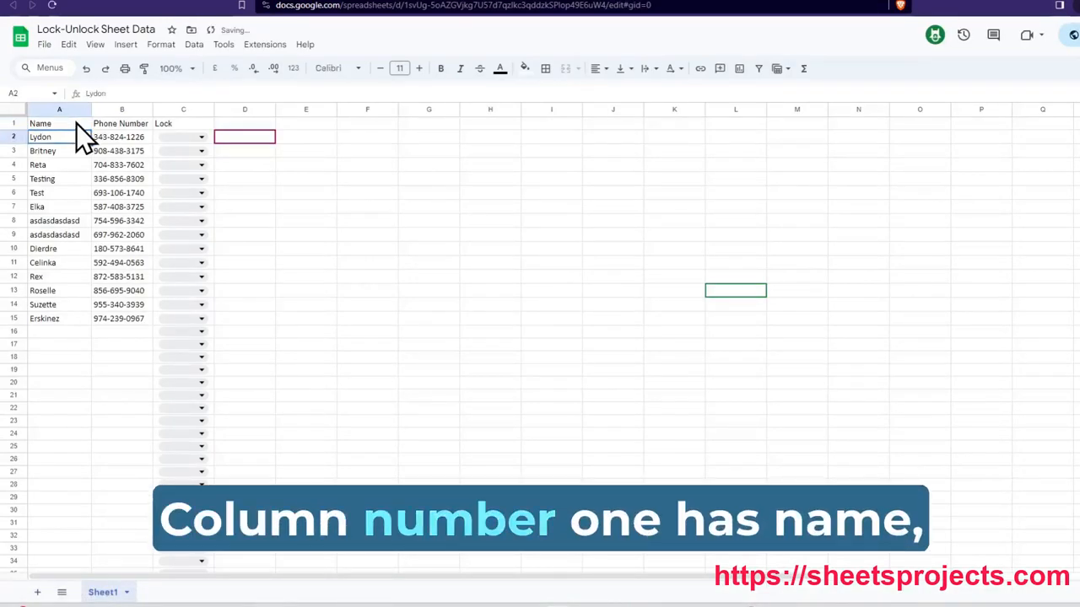
- Set the Lock dropdown in Britney's row (C3) to Yes
{"action": "left_click", "coordinate": [183, 123]}
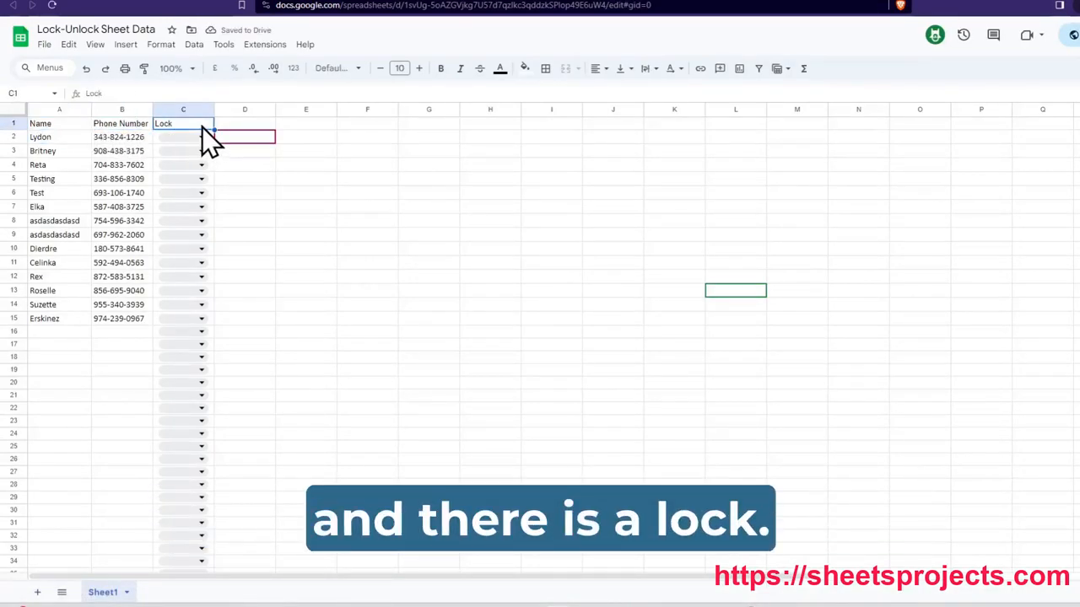
{"action": "left_click", "coordinate": [489, 234]}
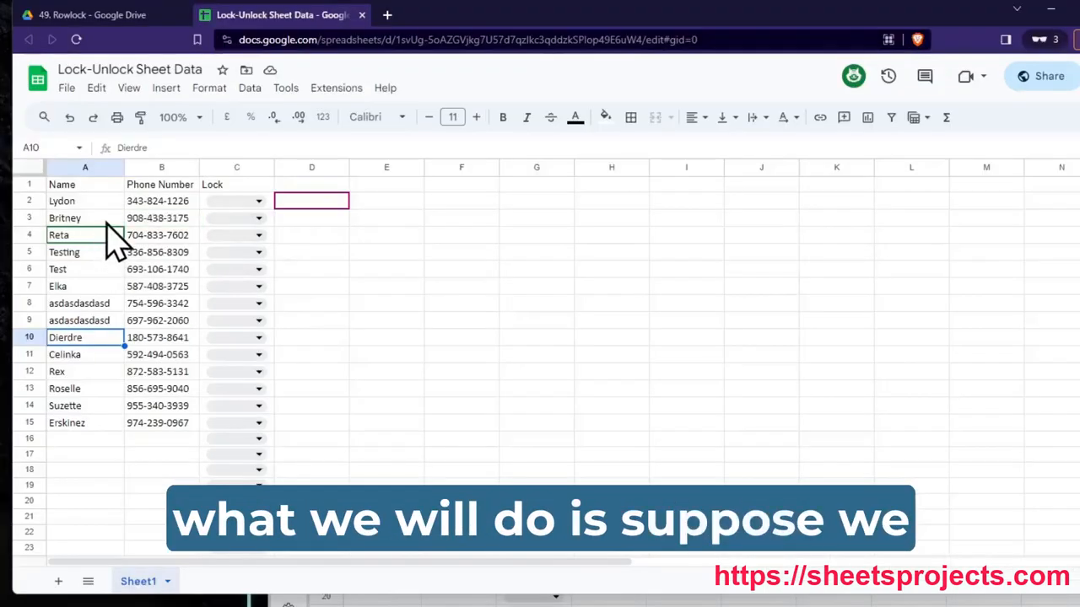
{"action": "left_click", "coordinate": [237, 218]}
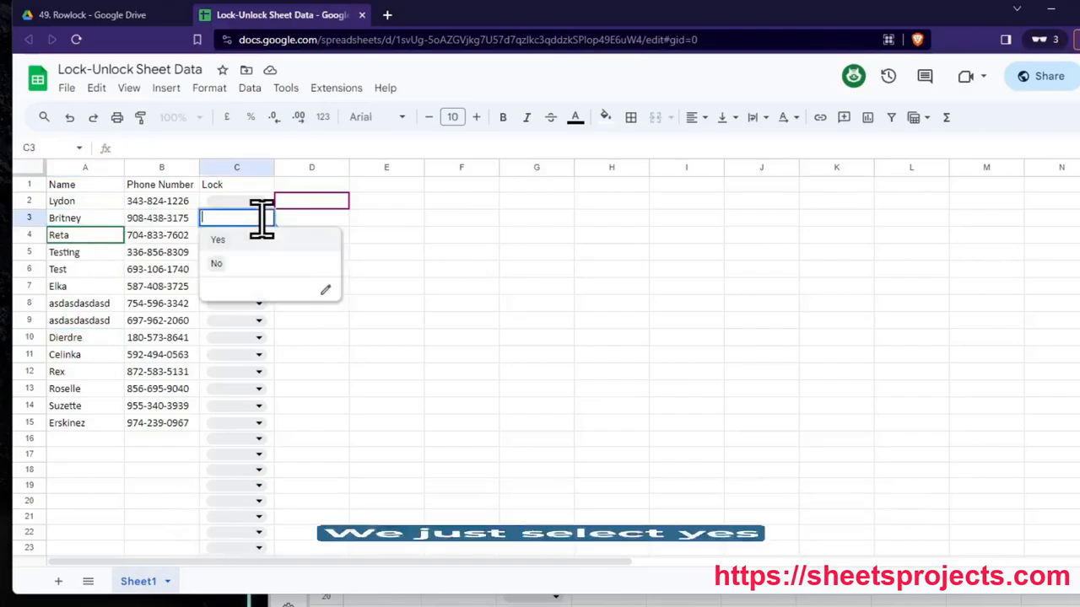
{"action": "left_click", "coordinate": [218, 240]}
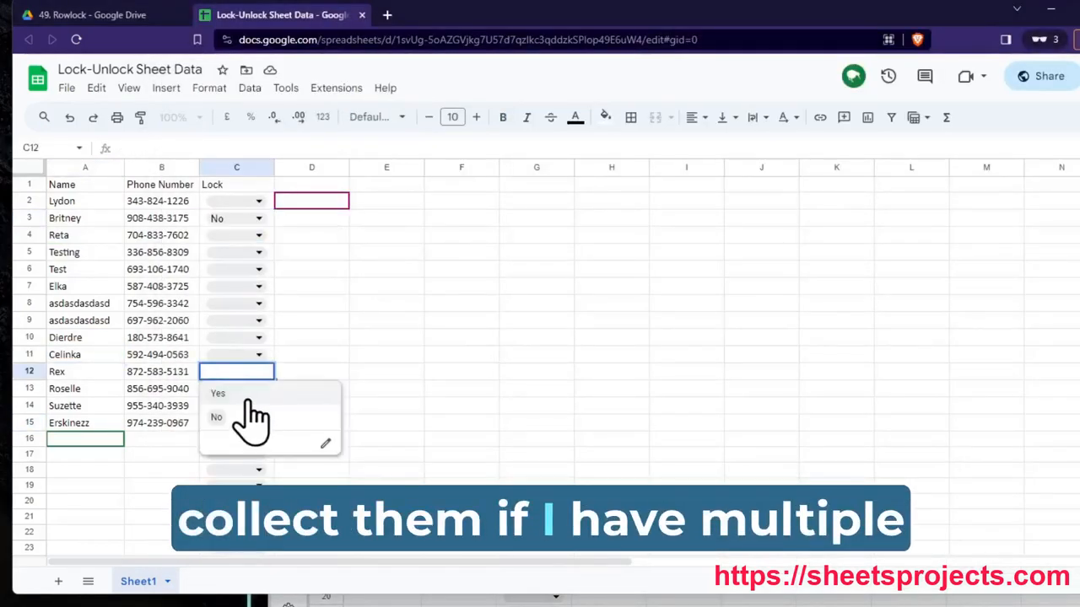
- Set the Lock dropdown in Rex's row (C12) to Yes
{"action": "left_click", "coordinate": [218, 393]}
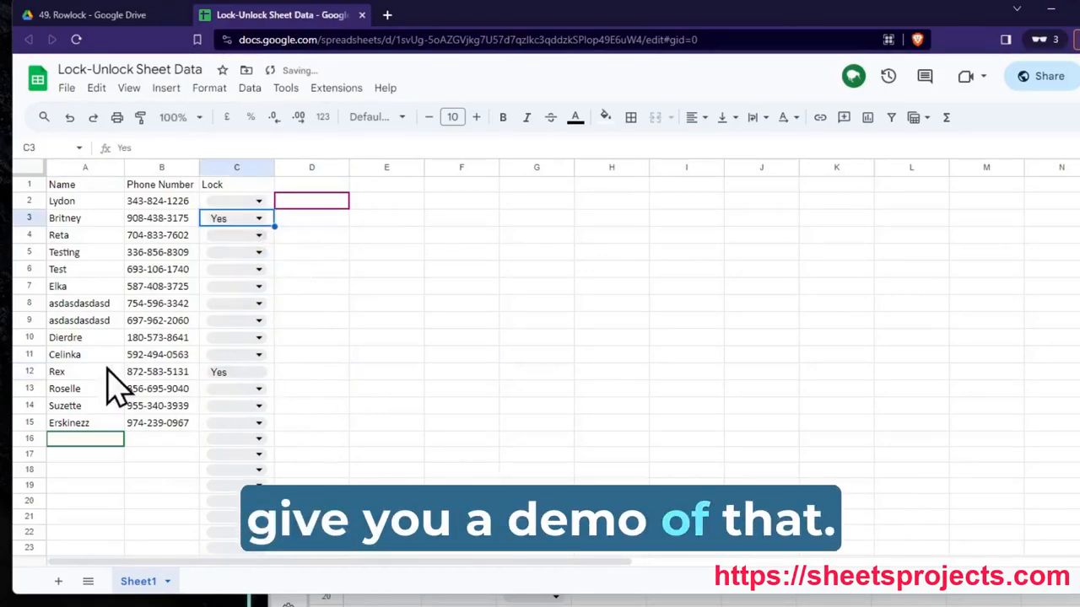
{"action": "left_click", "coordinate": [57, 372]}
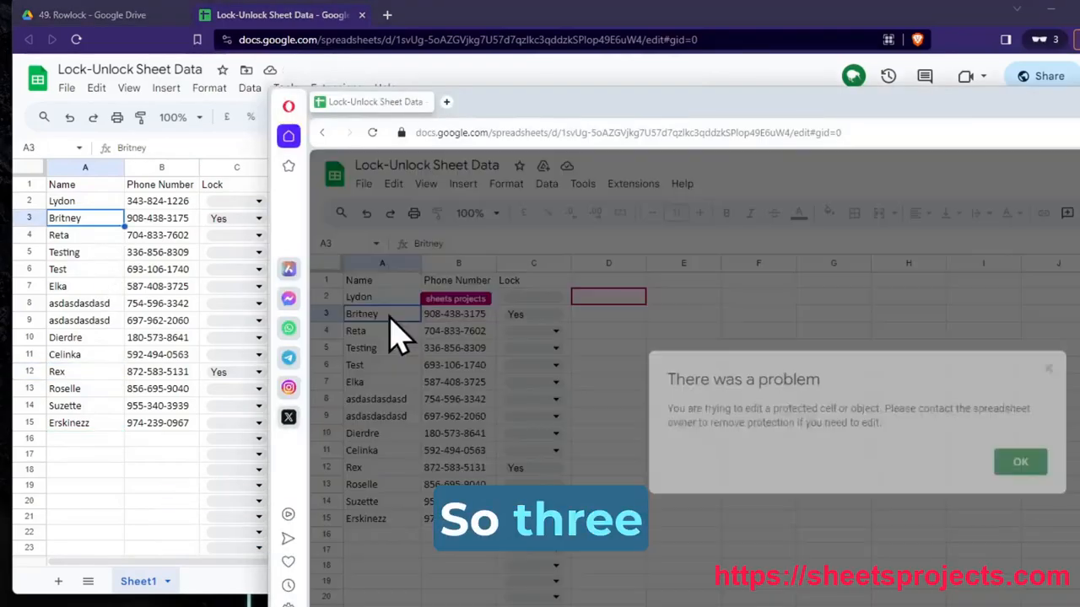
- From a second window, attempt to edit cell A3 in Britney's locked row and get the protected-cell warning
{"action": "left_click", "coordinate": [1019, 462]}
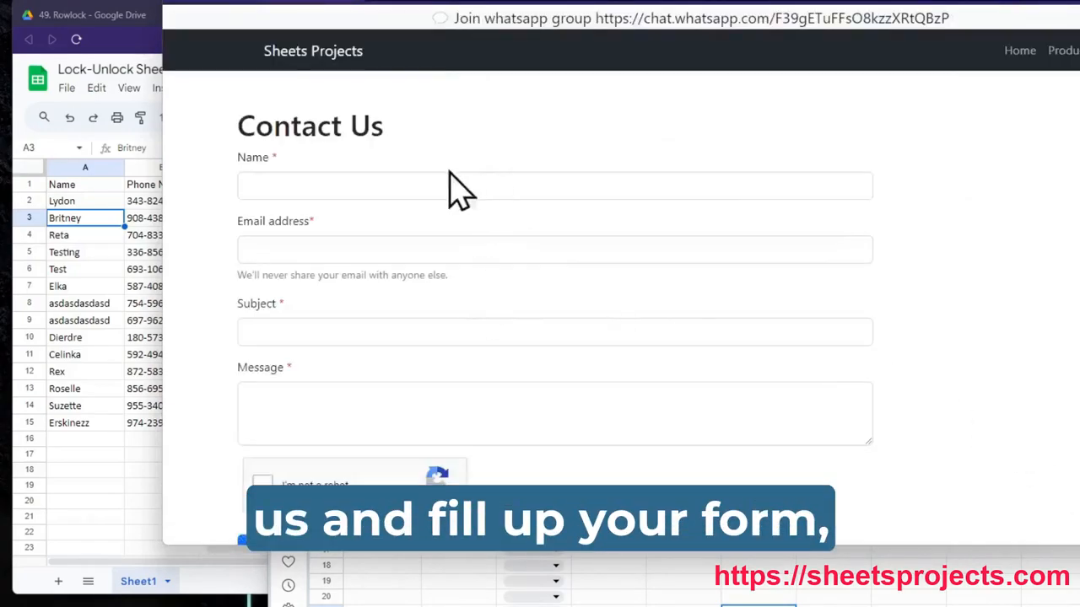
{"action": "mouse_move", "coordinate": [903, 64]}
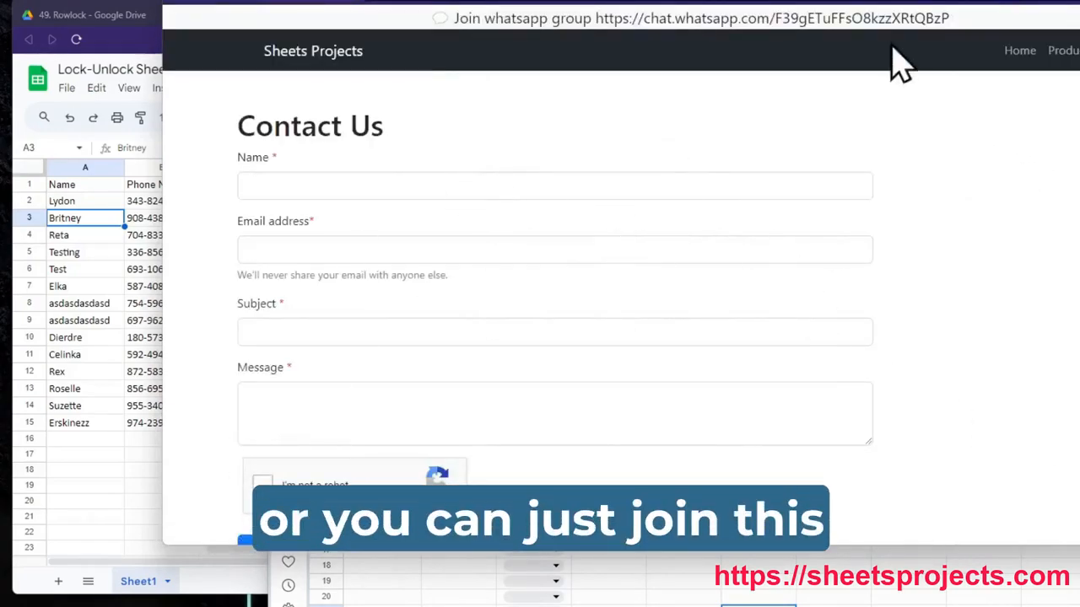
{"action": "mouse_move", "coordinate": [725, 25]}
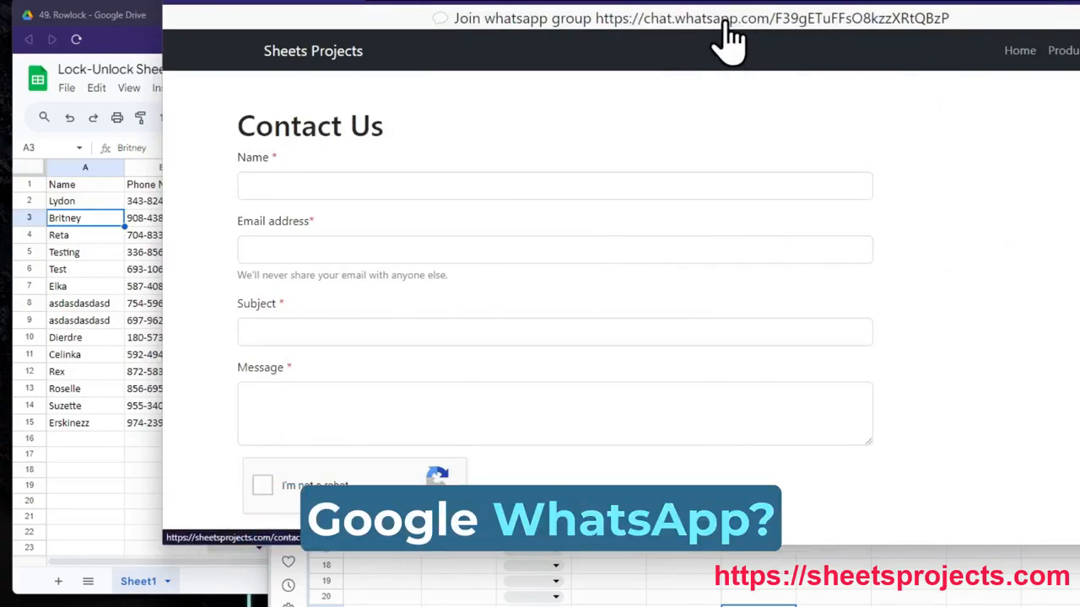
{"action": "mouse_move", "coordinate": [327, 59]}
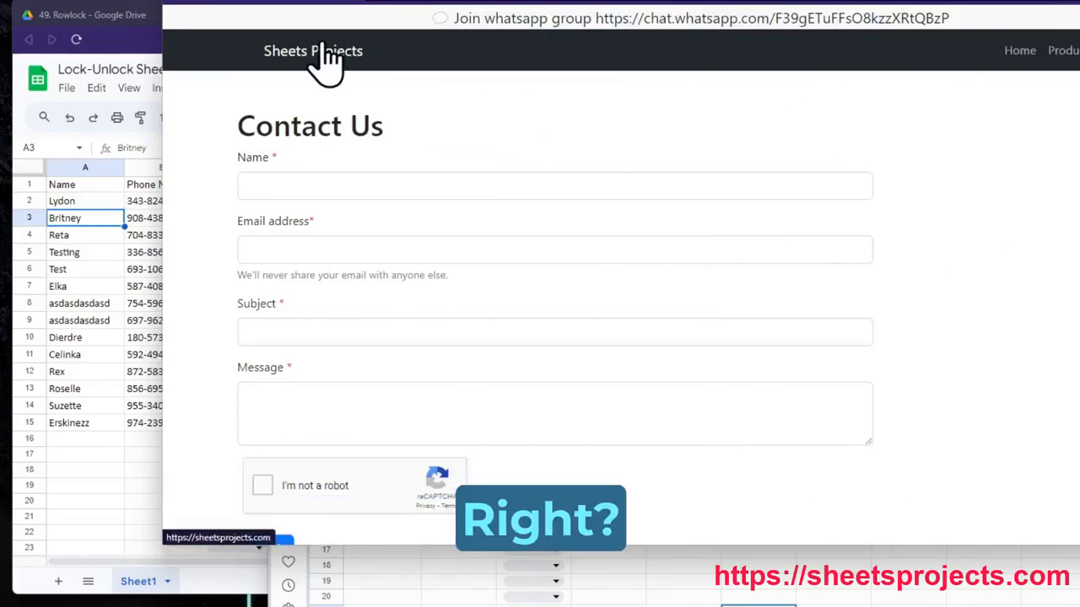